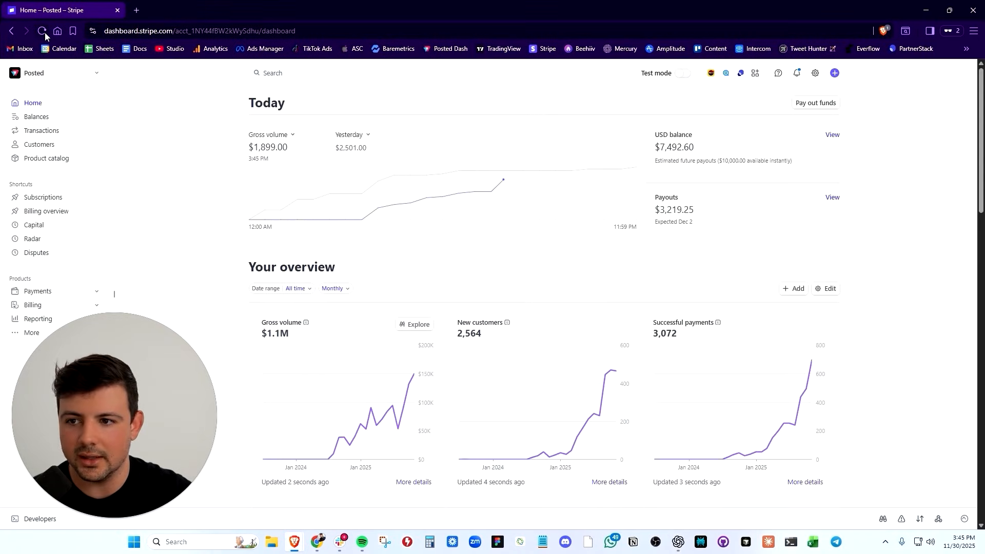
Step: Refresh the revenue dashboard, then move through the Posted slides to the Download the Posted App slide
click(42, 31)
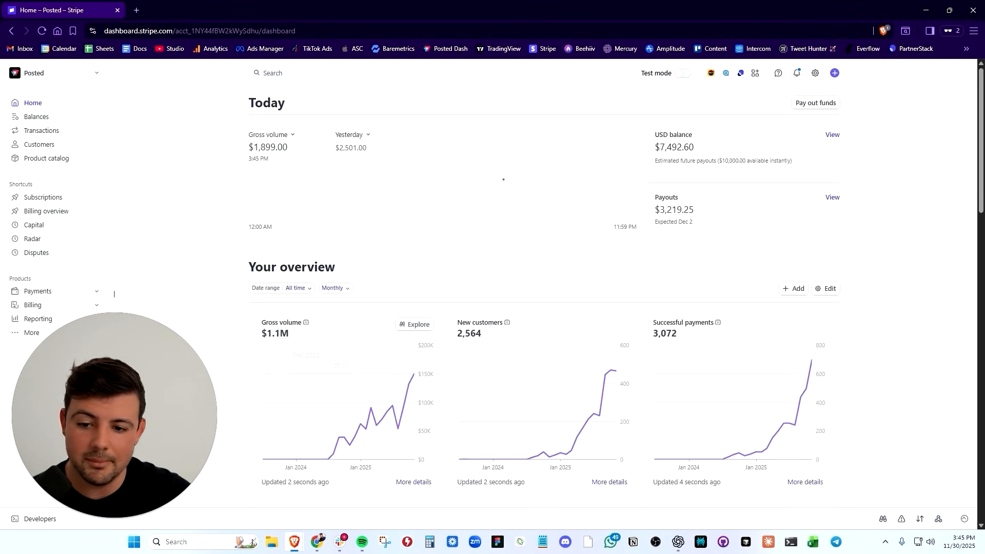
mouse_move(507, 186)
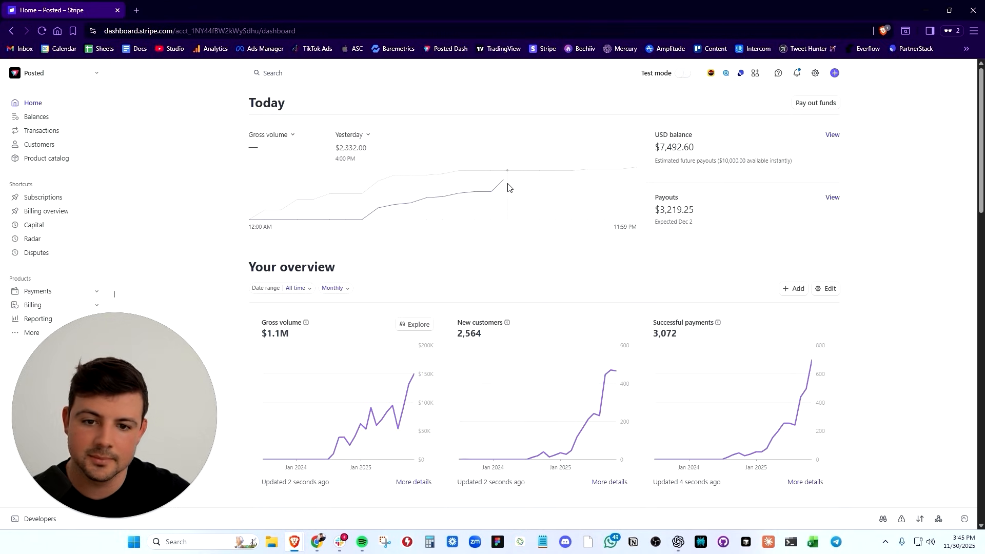
mouse_move(413, 378)
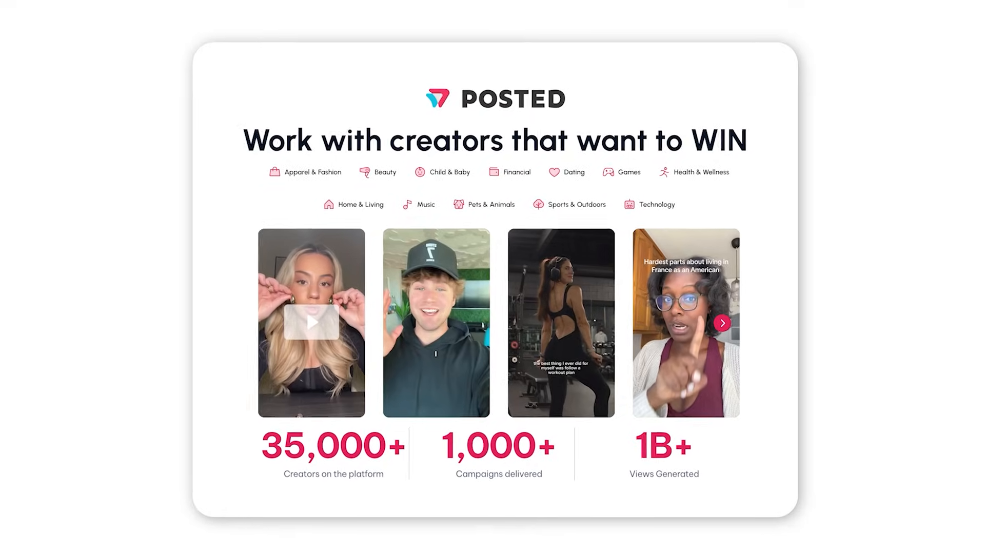
scroll(down, 3)
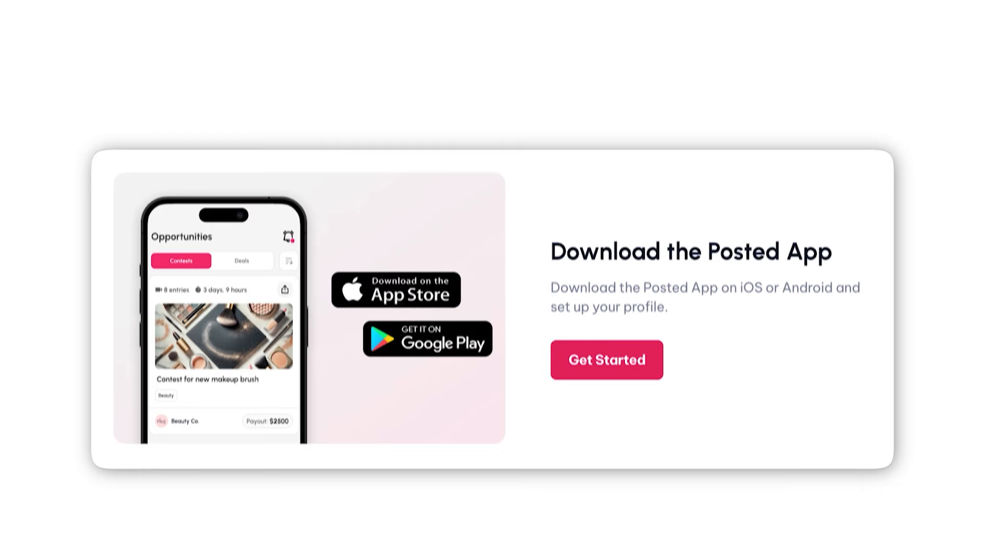